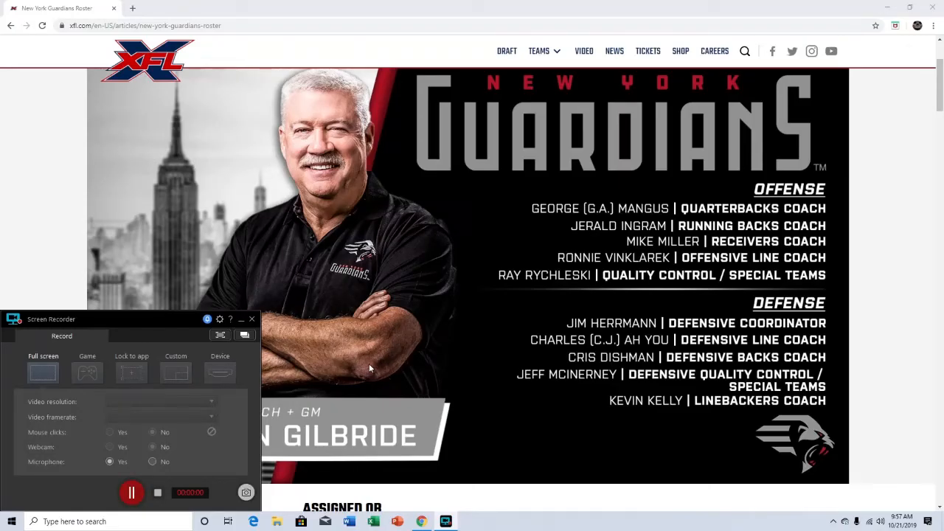
Step: Minimize the Screen Recorder panel so the Guardians coaching staff banner is fully visible
{"action": "left_click", "coordinate": [251, 319]}
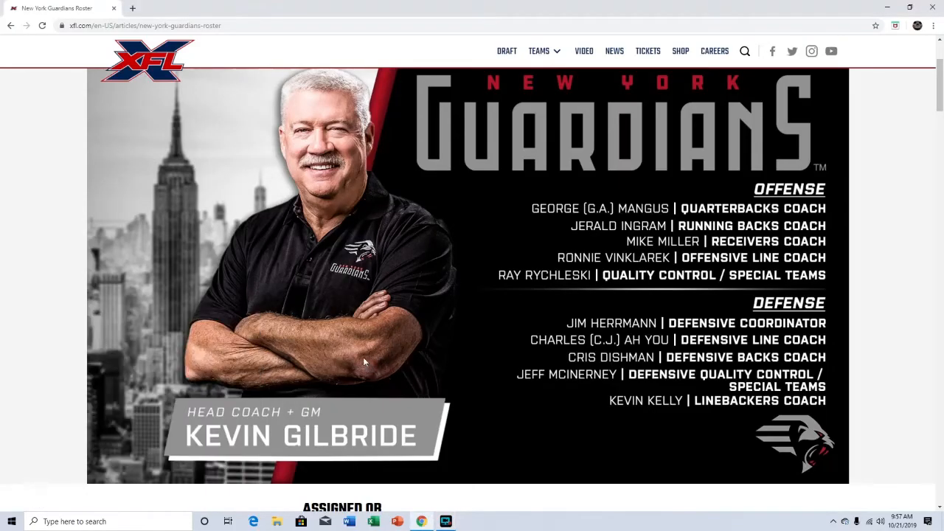
{"action": "mouse_move", "coordinate": [363, 330]}
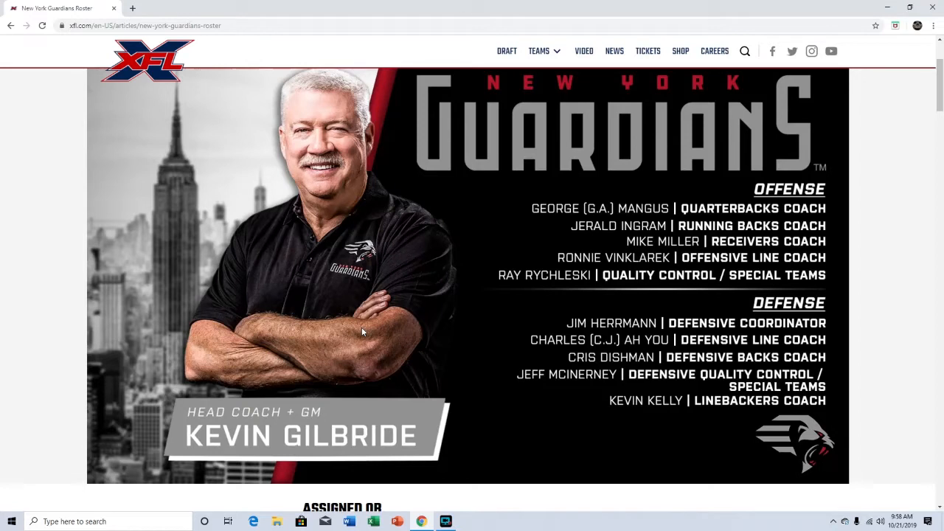
{"action": "mouse_move", "coordinate": [249, 427]}
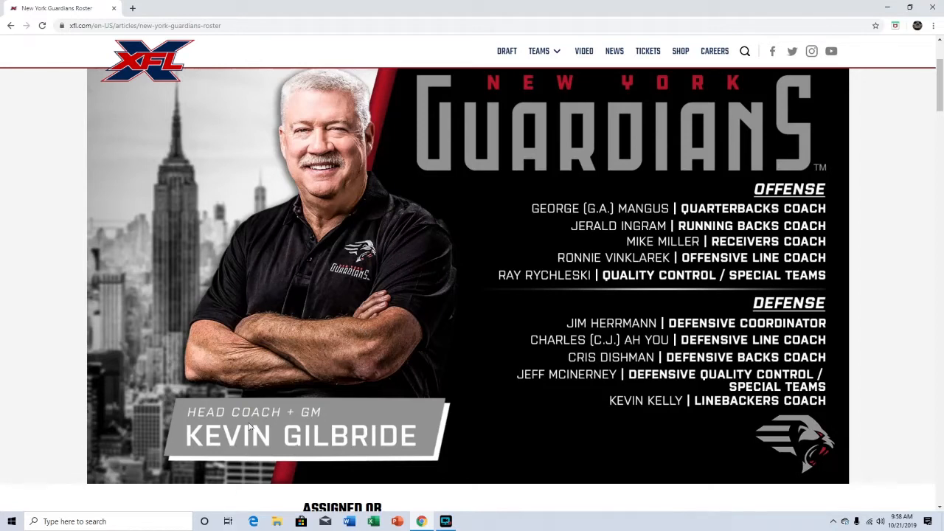
{"action": "mouse_move", "coordinate": [377, 422]}
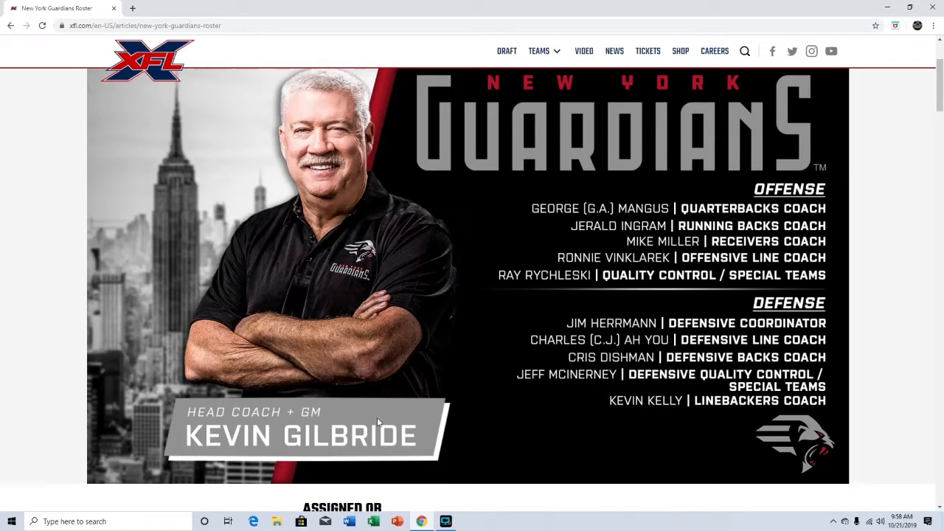
{"action": "mouse_move", "coordinate": [425, 369]}
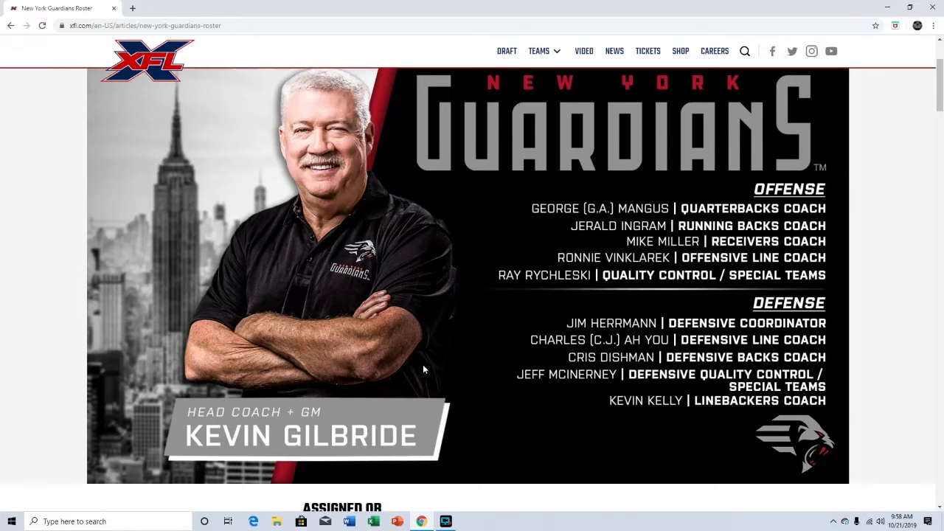
{"action": "mouse_move", "coordinate": [656, 222]}
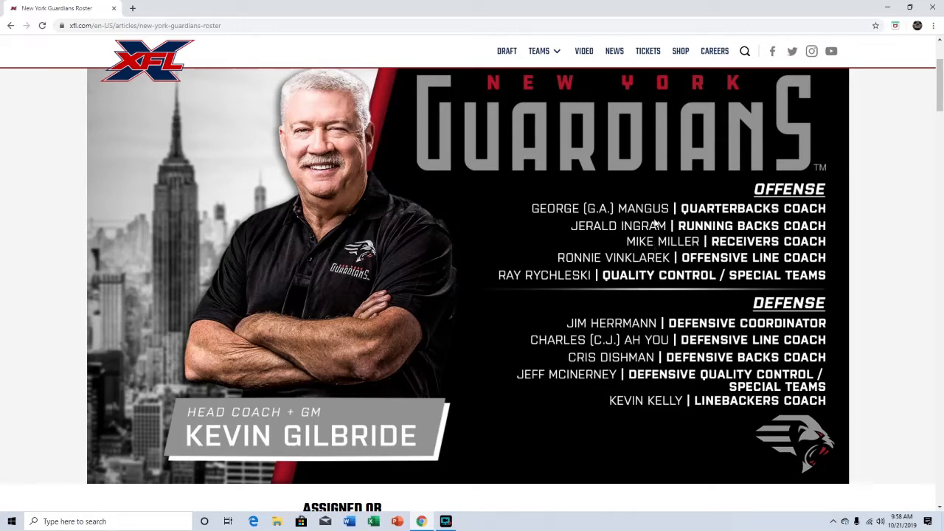
{"action": "mouse_move", "coordinate": [625, 431]}
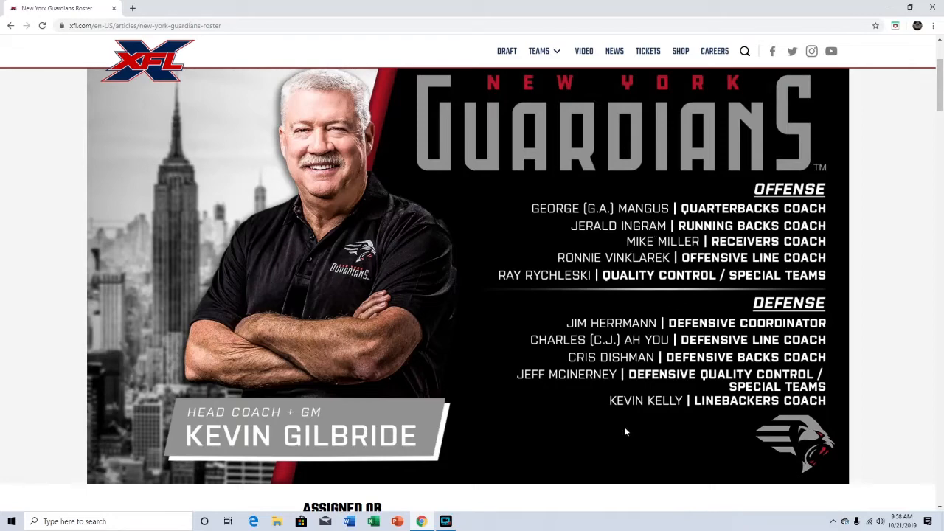
Step: Scroll the roster down to the Assigned QB table listing Matt McGloin of Penn State
{"action": "scroll", "scroll_direction": "down", "scroll_amount": 3}
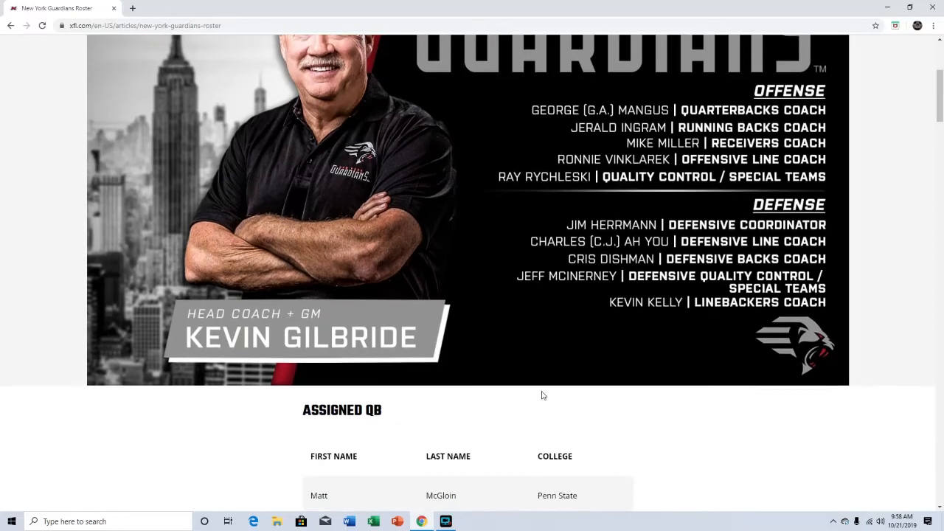
{"action": "scroll", "scroll_direction": "up", "scroll_amount": 3}
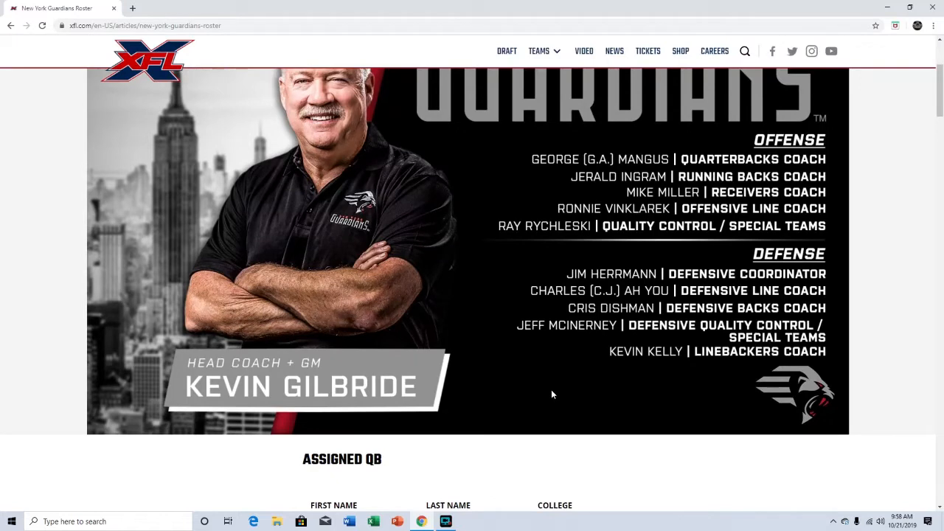
{"action": "scroll", "scroll_direction": "down", "scroll_amount": 3}
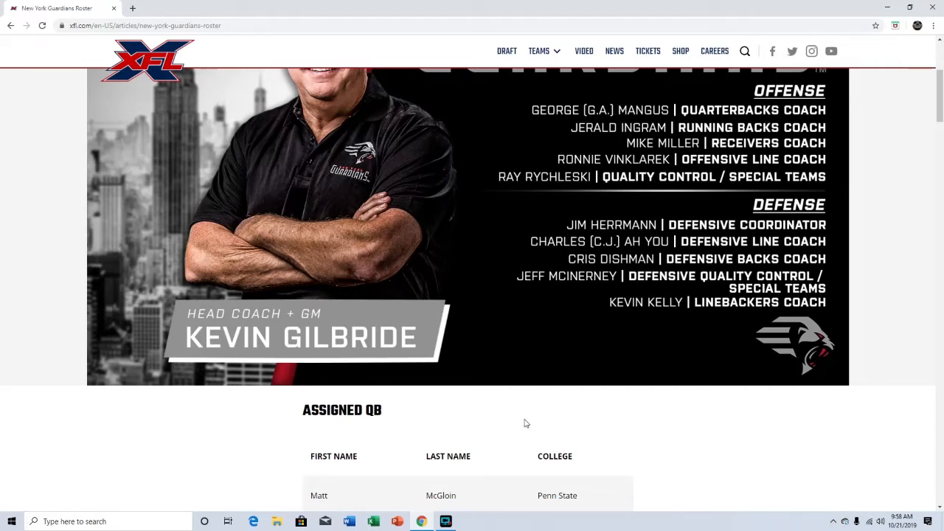
{"action": "scroll", "scroll_direction": "down", "scroll_amount": 3}
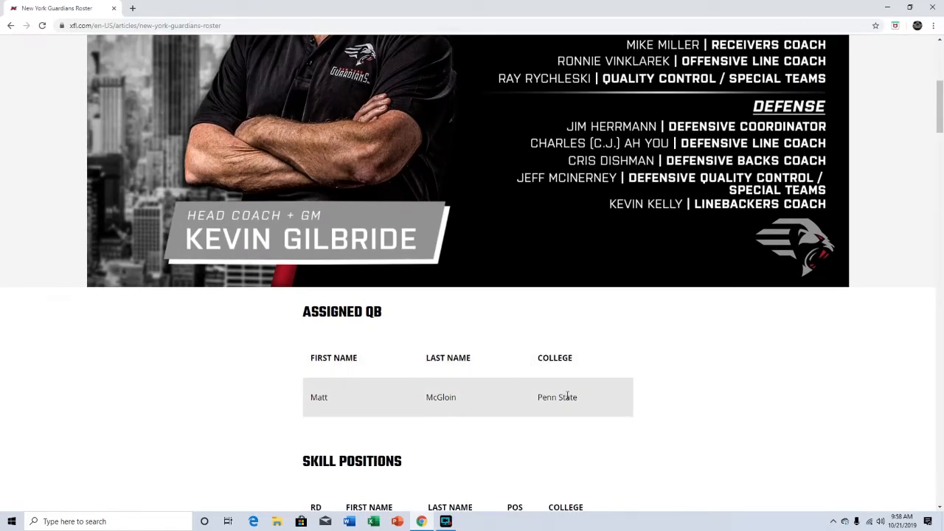
{"action": "mouse_move", "coordinate": [545, 341]}
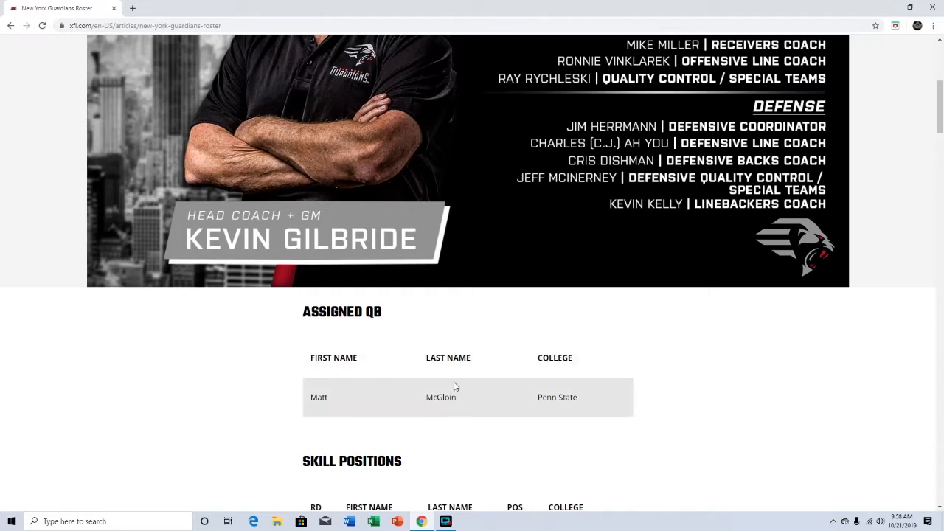
{"action": "mouse_move", "coordinate": [478, 336]}
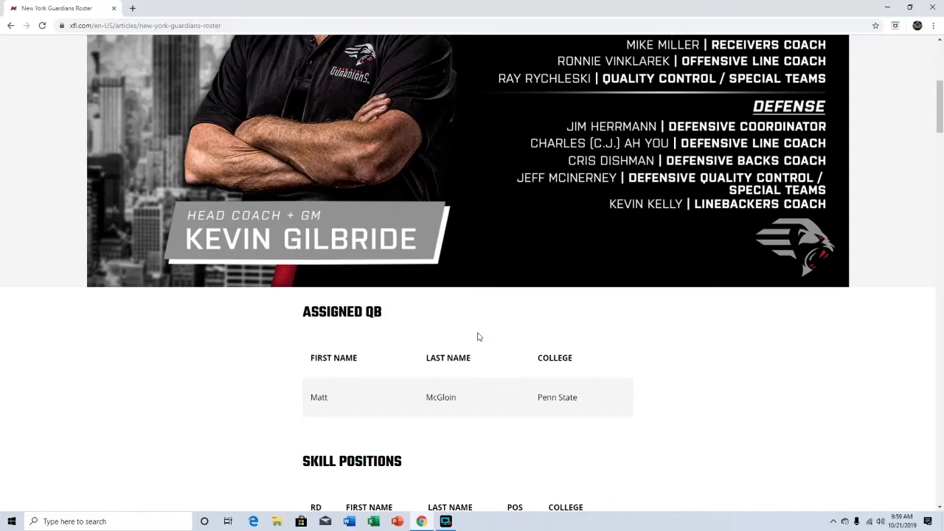
Step: Scroll down until all ten Skill Positions picks, DeAngelo Yancey through Marquise Williams, are visible
{"action": "scroll", "scroll_direction": "down", "scroll_amount": 3}
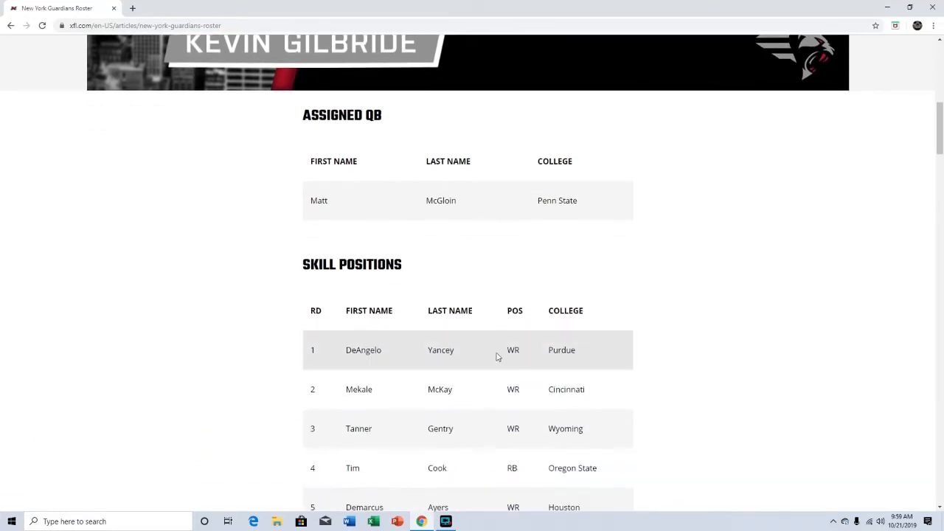
{"action": "scroll", "scroll_direction": "down", "scroll_amount": 3}
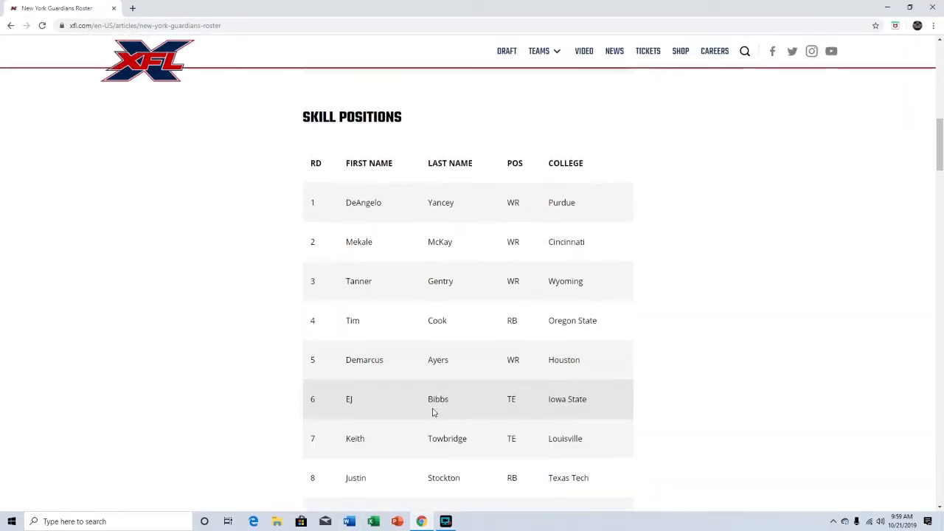
{"action": "scroll", "scroll_direction": "down", "scroll_amount": 3}
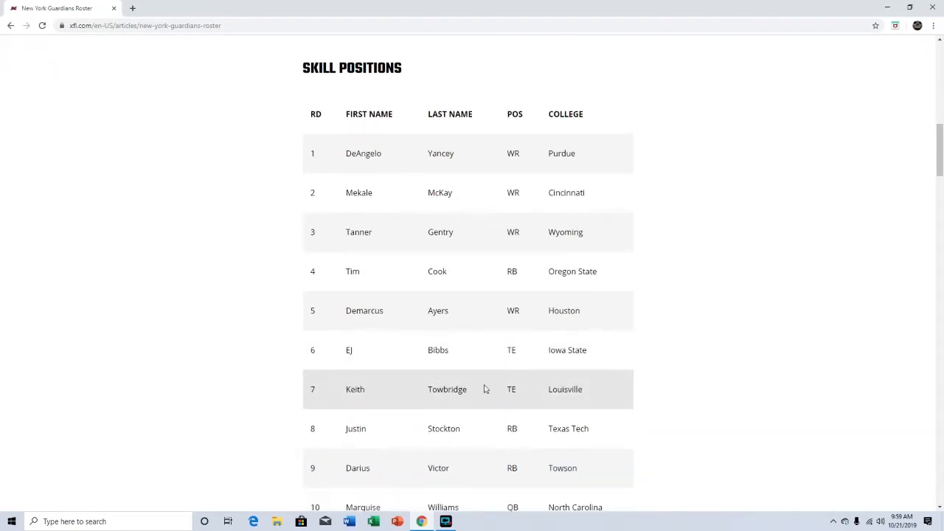
{"action": "scroll", "scroll_direction": "down", "scroll_amount": 3}
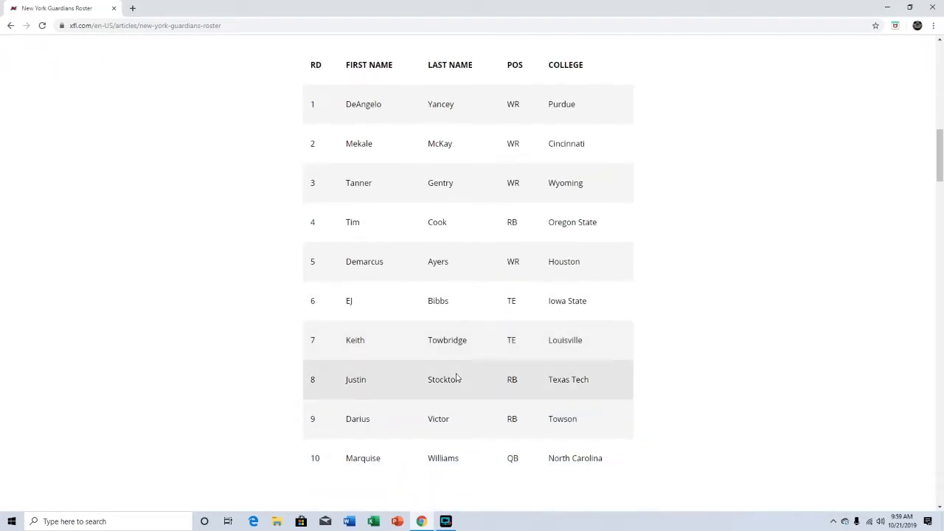
{"action": "mouse_move", "coordinate": [445, 452]}
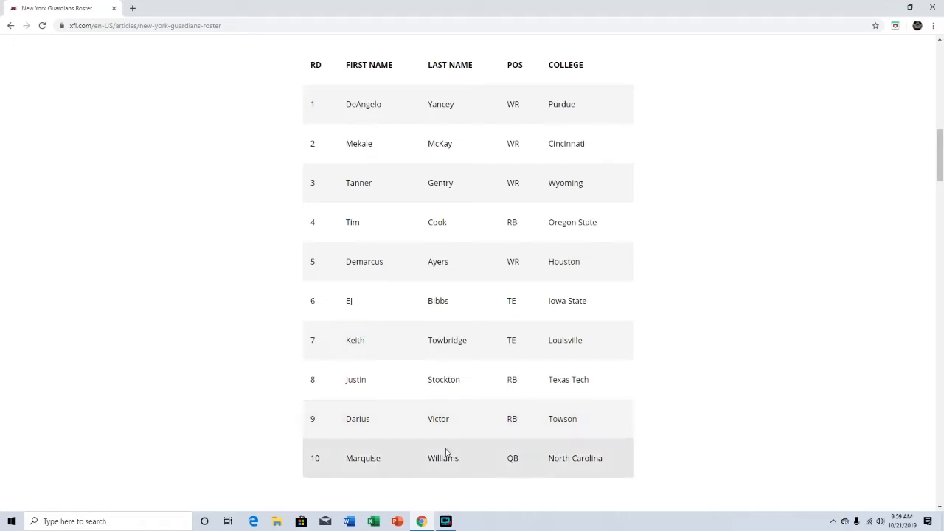
{"action": "mouse_move", "coordinate": [412, 419]}
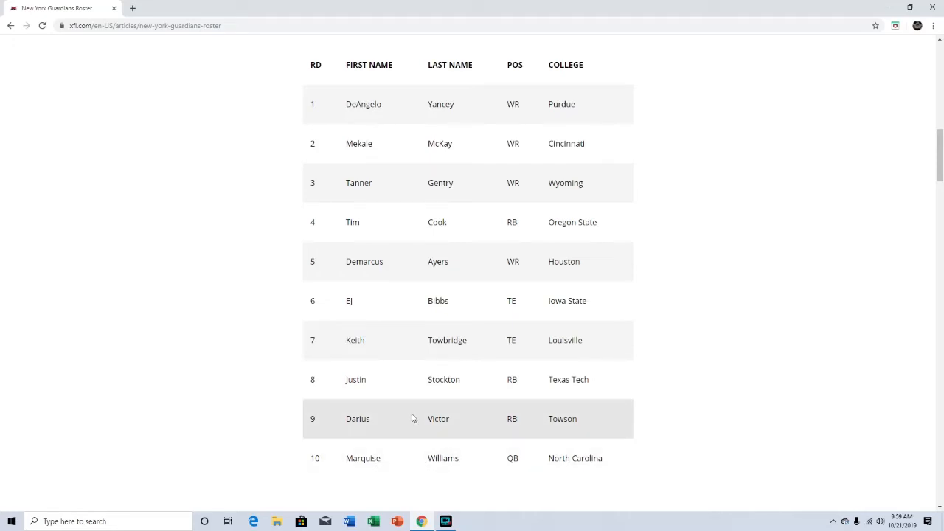
Step: Scroll down past the Offensive Line table to the Defensive Front Seven
{"action": "scroll", "scroll_direction": "down", "scroll_amount": 3}
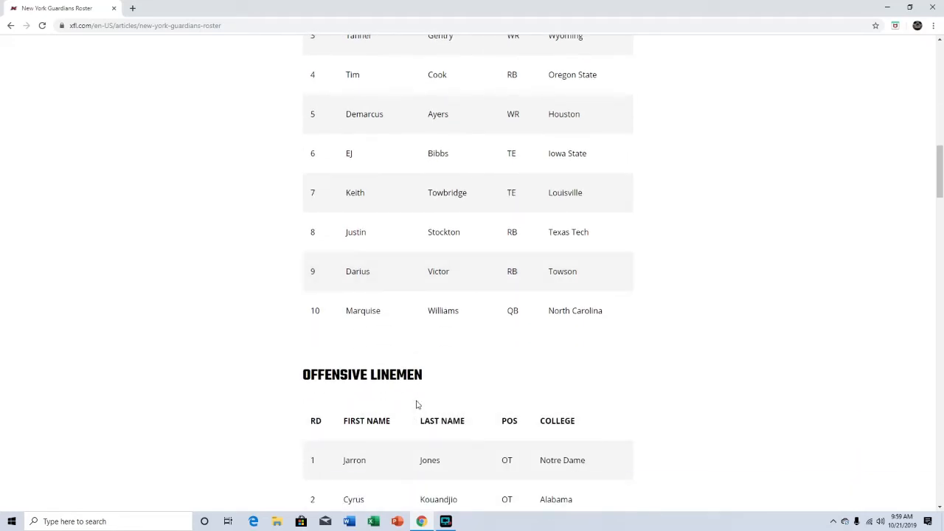
{"action": "scroll", "scroll_direction": "down", "scroll_amount": 3}
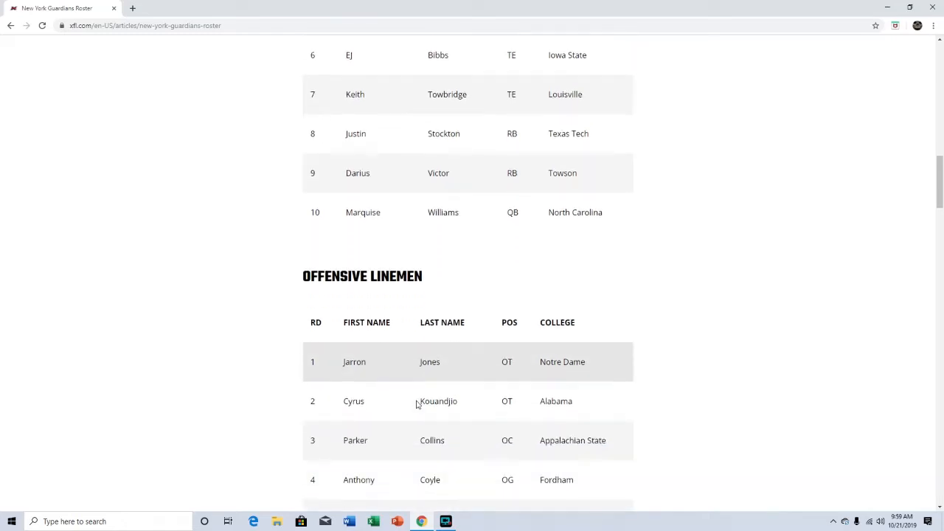
{"action": "scroll", "scroll_direction": "down", "scroll_amount": 3}
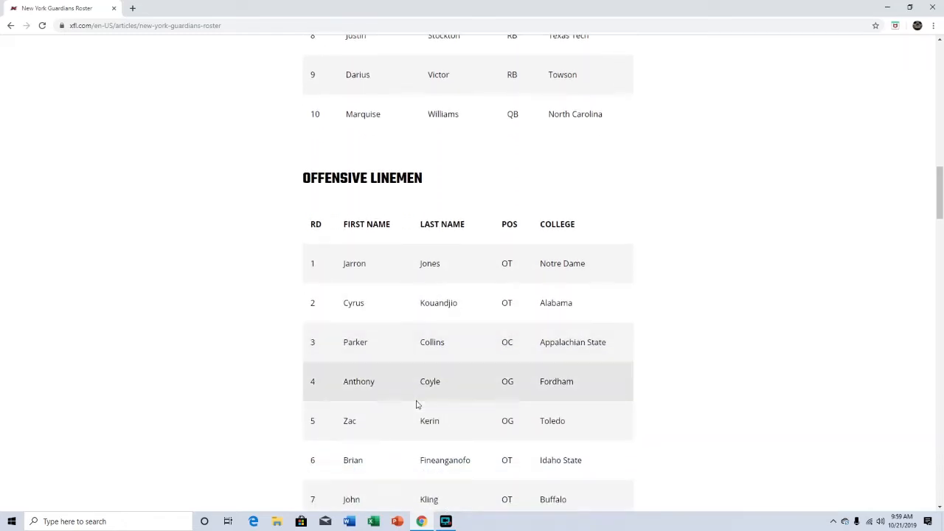
{"action": "scroll", "scroll_direction": "down", "scroll_amount": 3}
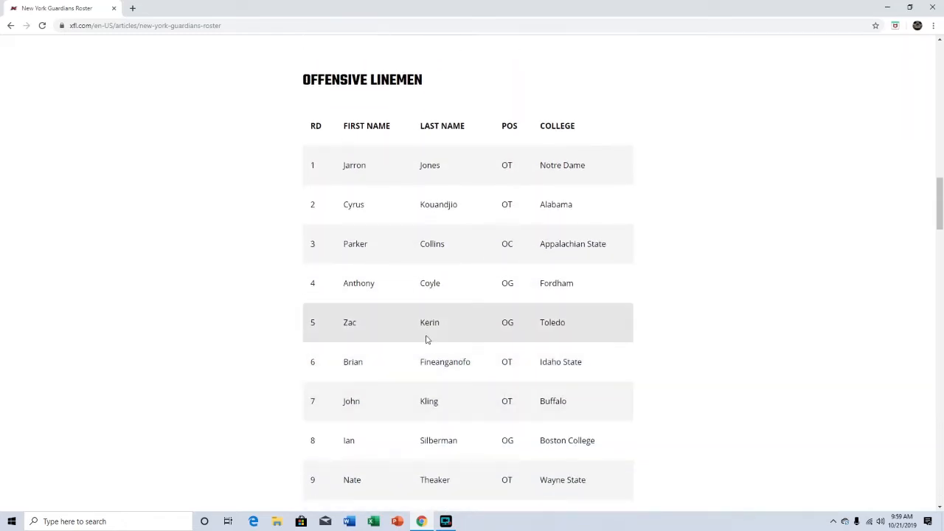
{"action": "mouse_move", "coordinate": [442, 373]}
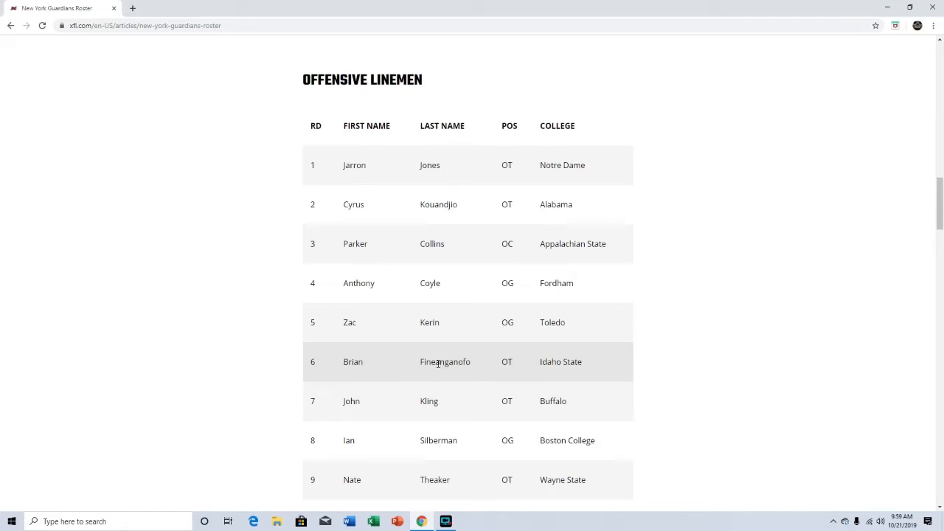
{"action": "scroll", "scroll_direction": "down", "scroll_amount": 3}
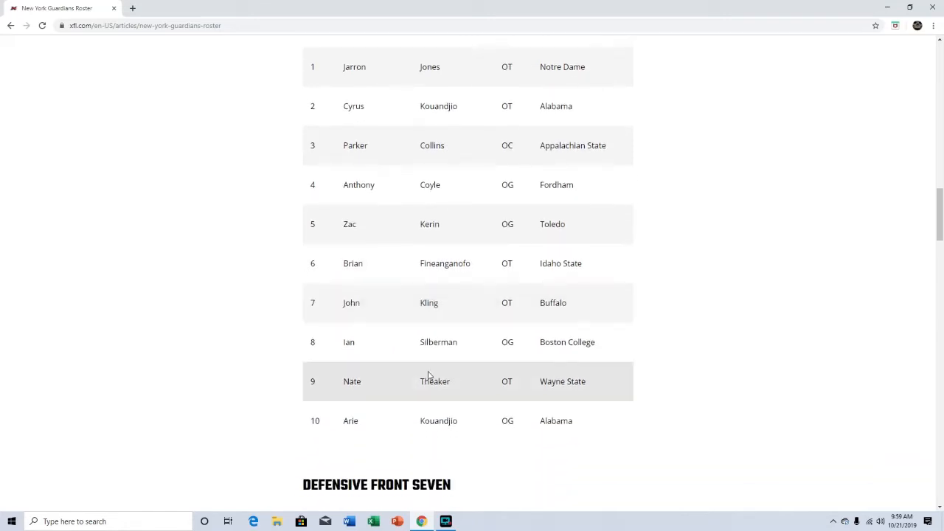
{"action": "mouse_move", "coordinate": [393, 376]}
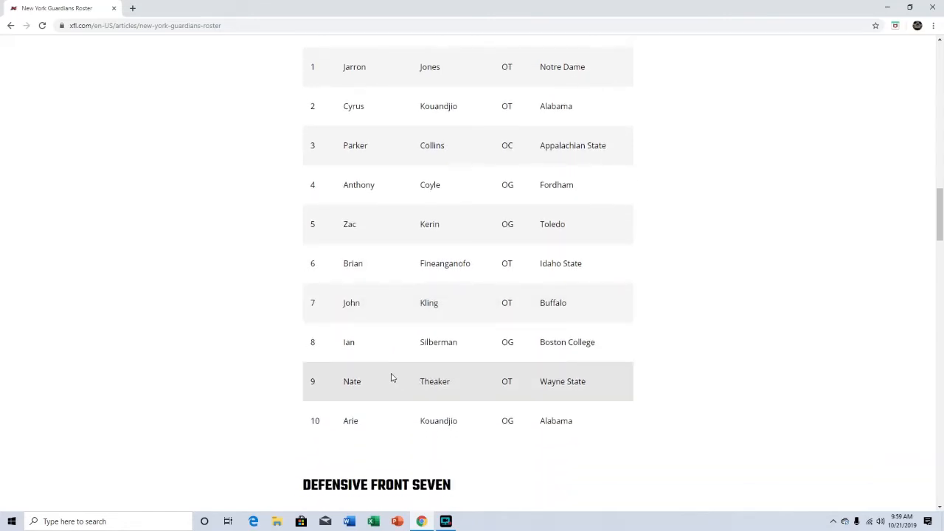
Step: Continue down through the Defensive Backs table to the Open Draft heading
{"action": "scroll", "scroll_direction": "down", "scroll_amount": 3}
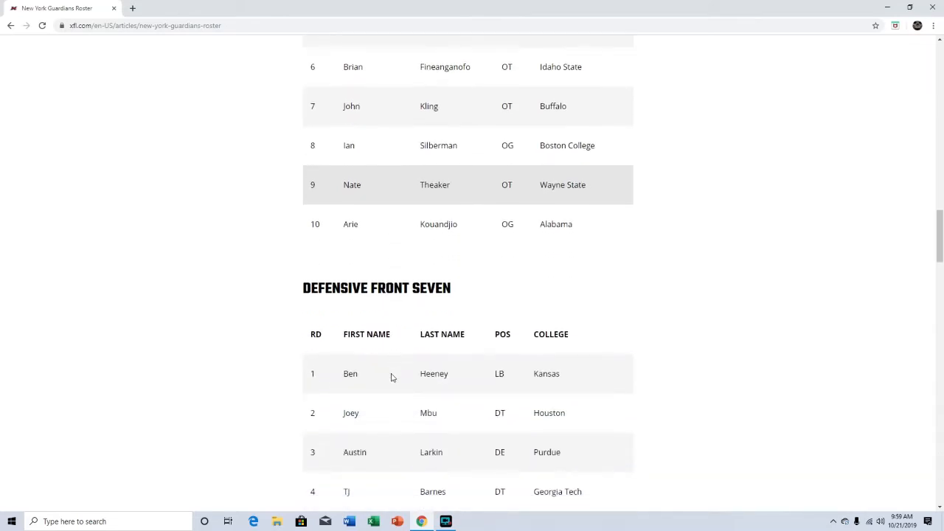
{"action": "scroll", "scroll_direction": "down", "scroll_amount": 3}
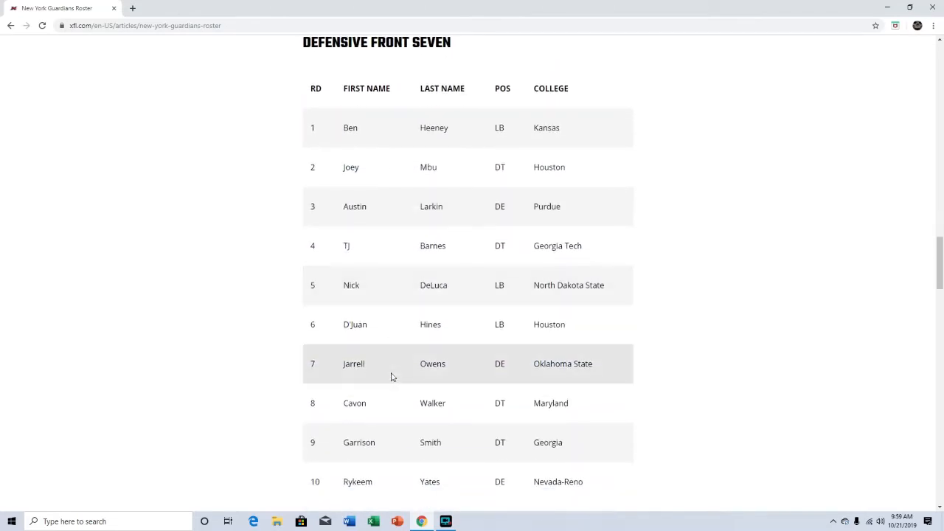
{"action": "scroll", "scroll_direction": "down", "scroll_amount": 3}
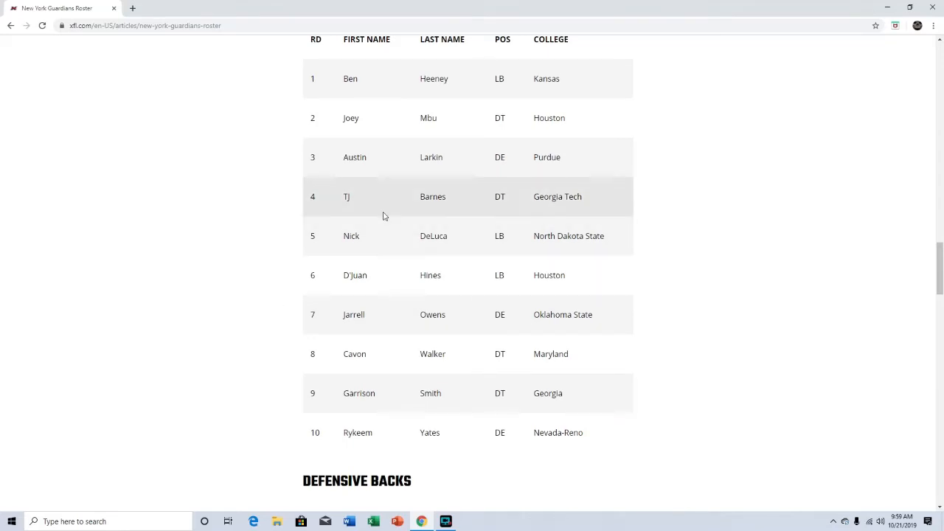
{"action": "mouse_move", "coordinate": [227, 364]}
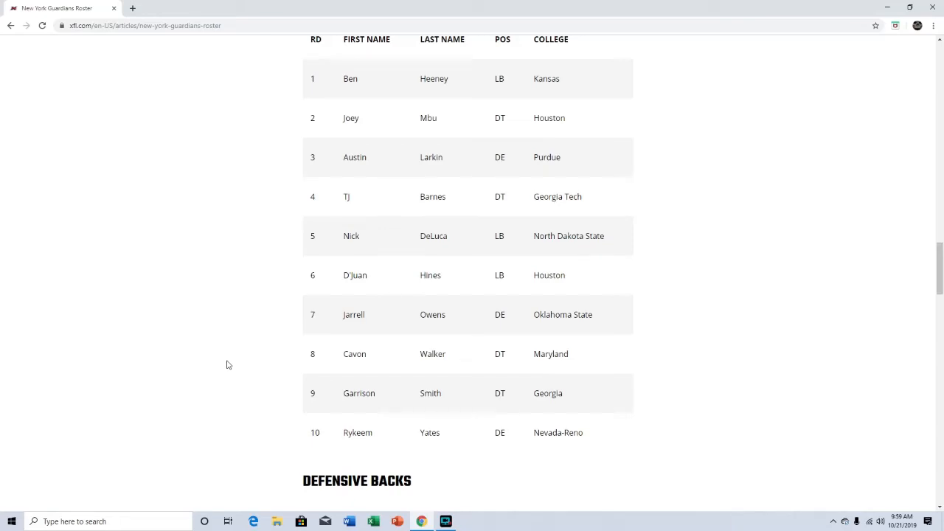
{"action": "scroll", "scroll_direction": "down", "scroll_amount": 3}
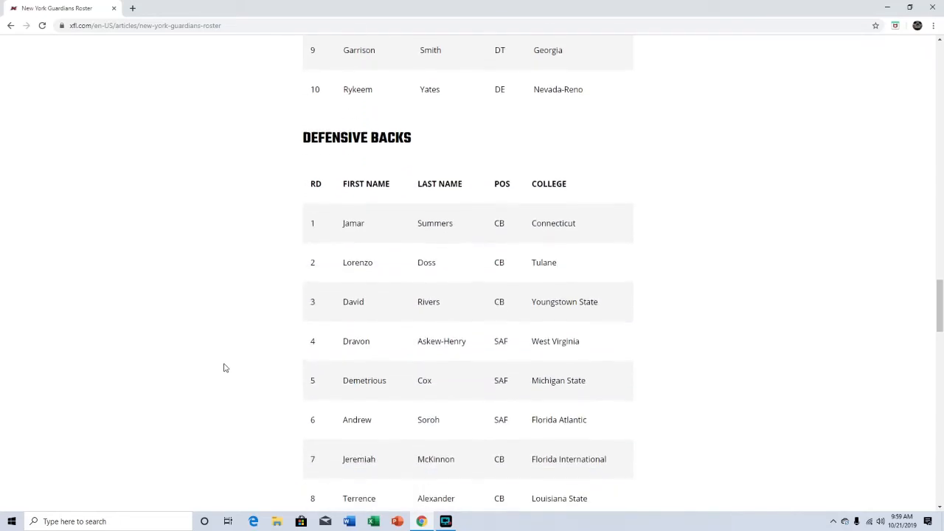
{"action": "scroll", "scroll_direction": "down", "scroll_amount": 3}
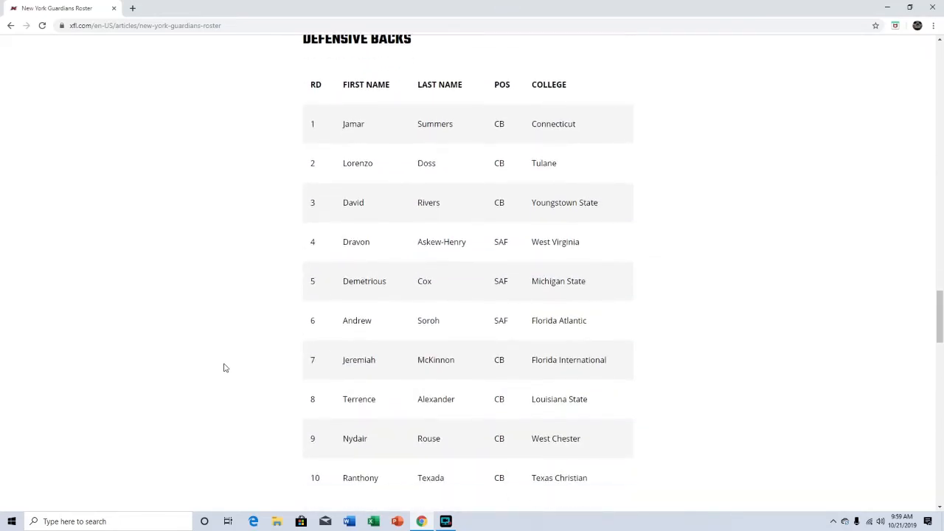
{"action": "scroll", "scroll_direction": "down", "scroll_amount": 3}
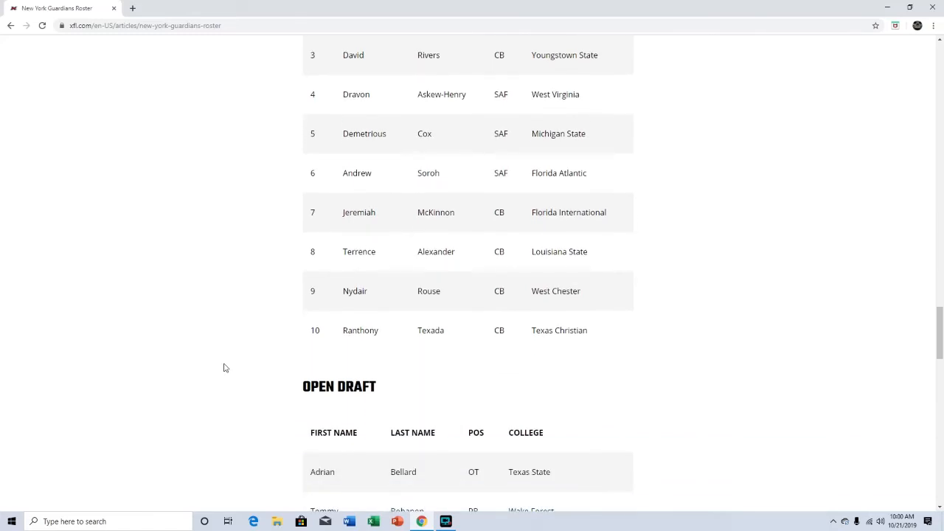
Step: Scroll down into the Open Draft table's player rows
{"action": "scroll", "scroll_direction": "down", "scroll_amount": 3}
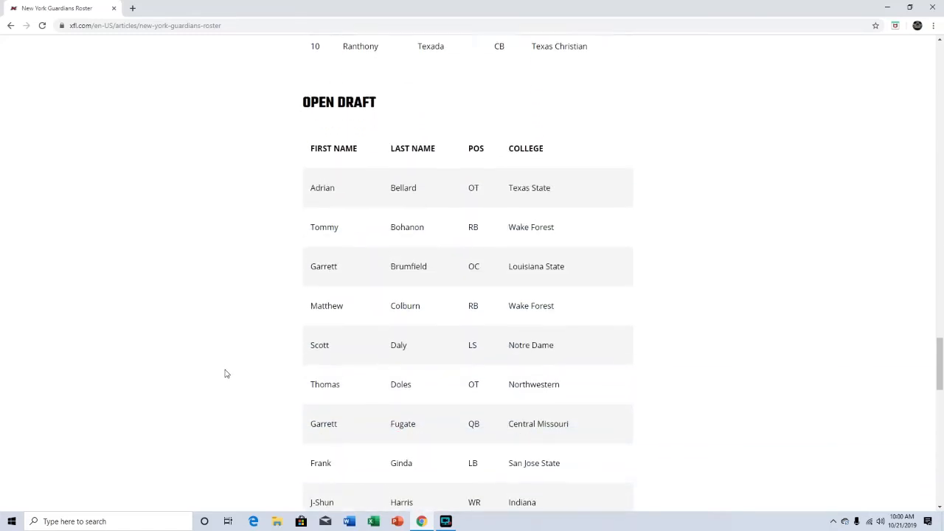
{"action": "scroll", "scroll_direction": "down", "scroll_amount": 3}
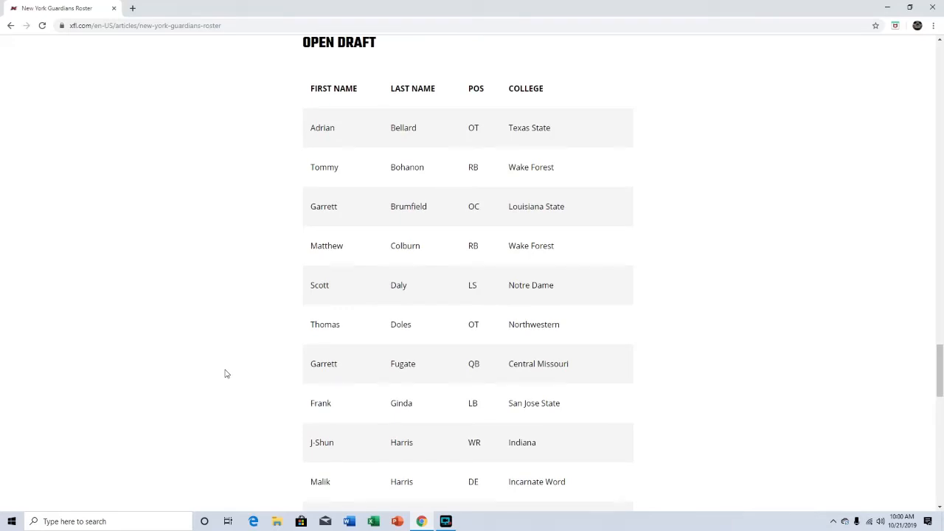
{"action": "scroll", "scroll_direction": "down", "scroll_amount": 3}
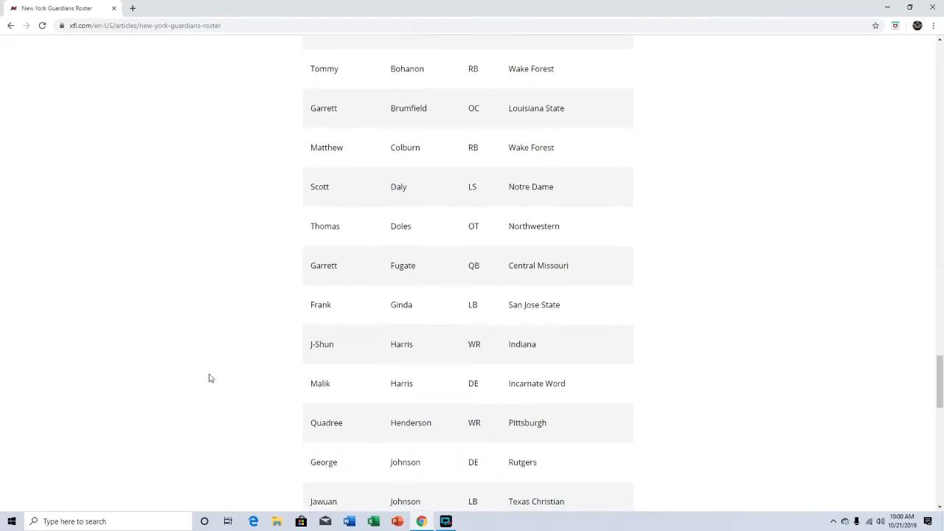
{"action": "scroll", "scroll_direction": "down", "scroll_amount": 3}
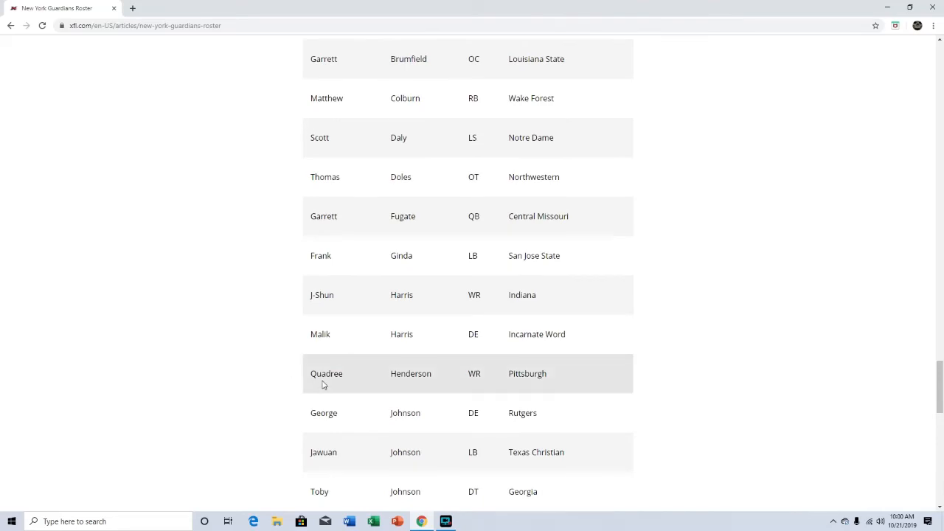
{"action": "mouse_move", "coordinate": [370, 381]}
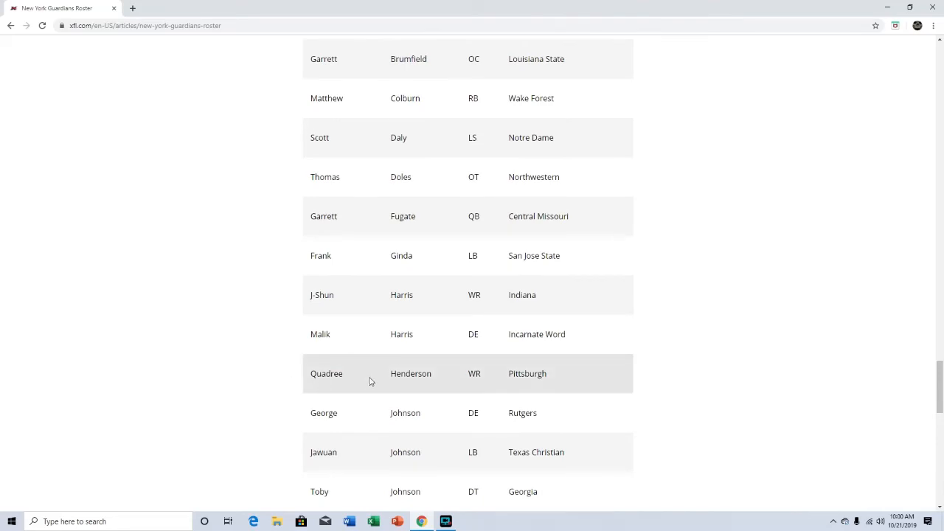
{"action": "mouse_move", "coordinate": [303, 407]}
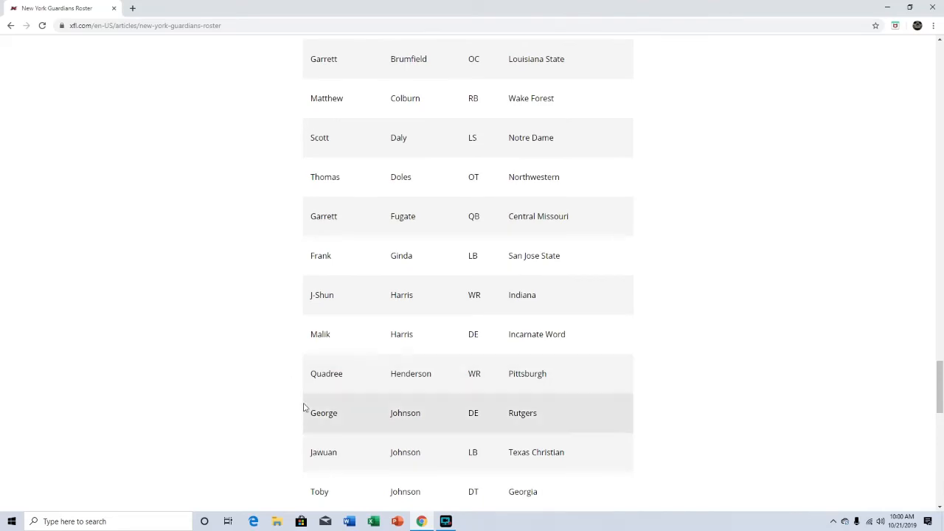
{"action": "scroll", "scroll_direction": "down", "scroll_amount": 3}
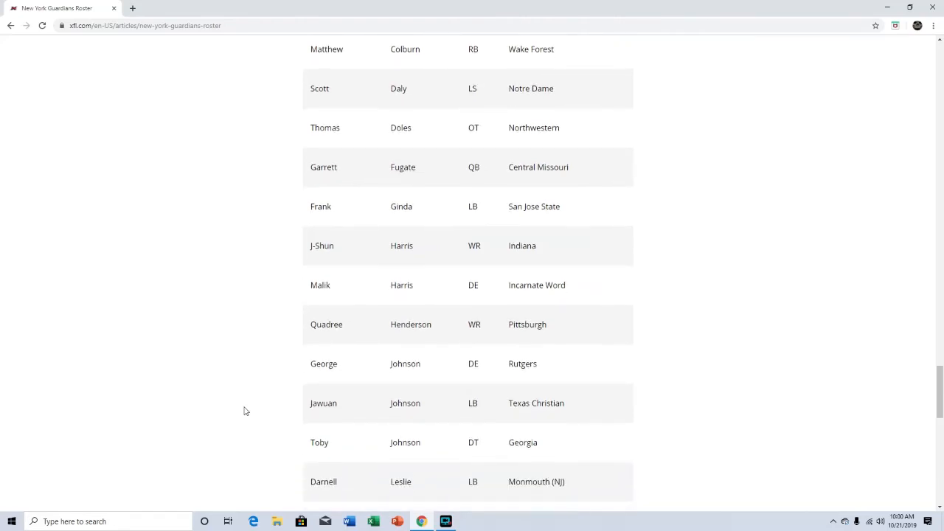
Step: Reach the table's last row, Aaron Taylor, safety from Ball State
{"action": "scroll", "scroll_direction": "down", "scroll_amount": 3}
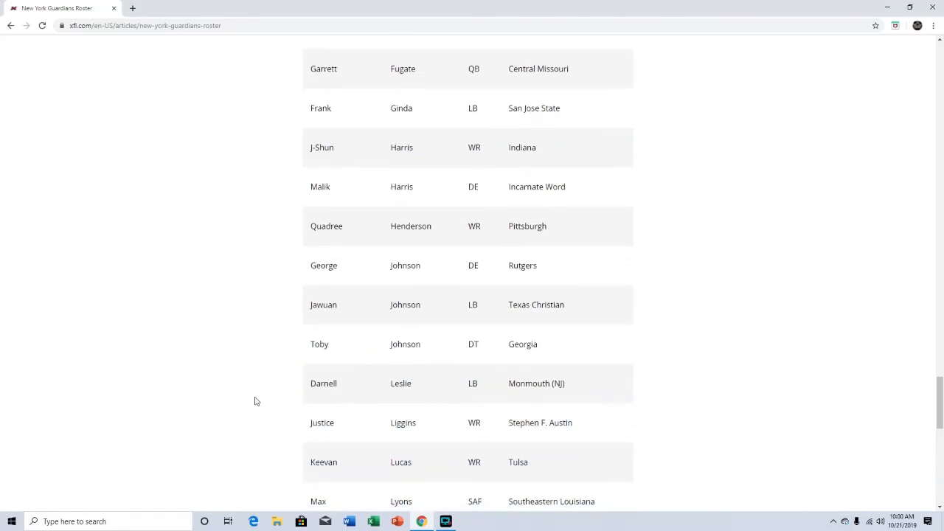
{"action": "scroll", "scroll_direction": "down", "scroll_amount": 3}
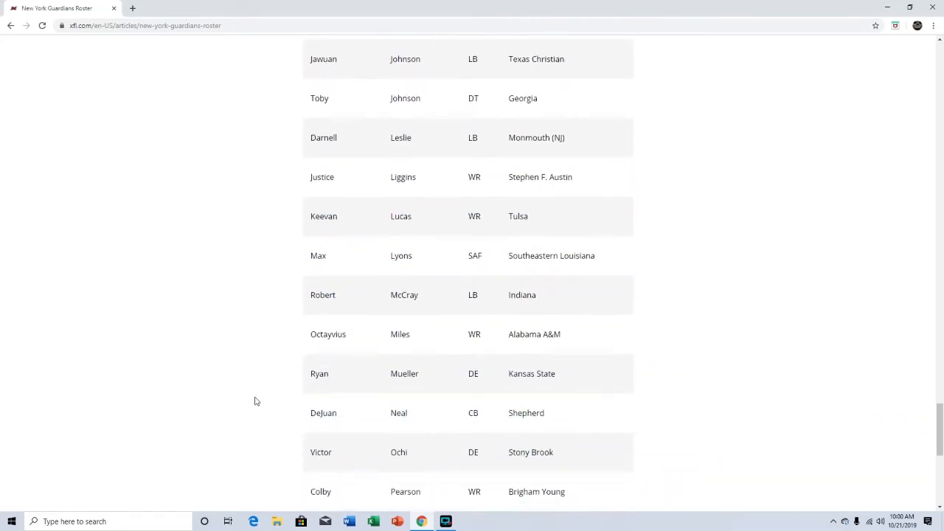
{"action": "scroll", "scroll_direction": "down", "scroll_amount": 3}
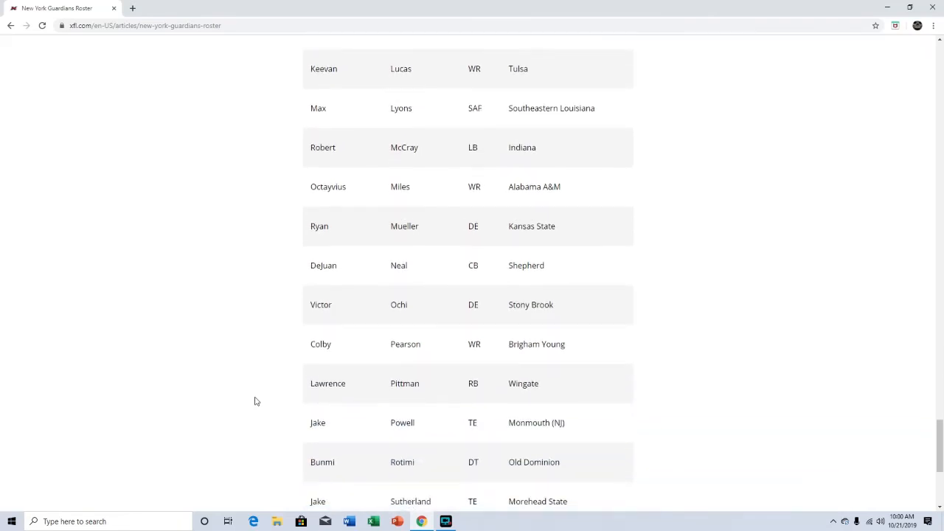
{"action": "scroll", "scroll_direction": "down", "scroll_amount": 3}
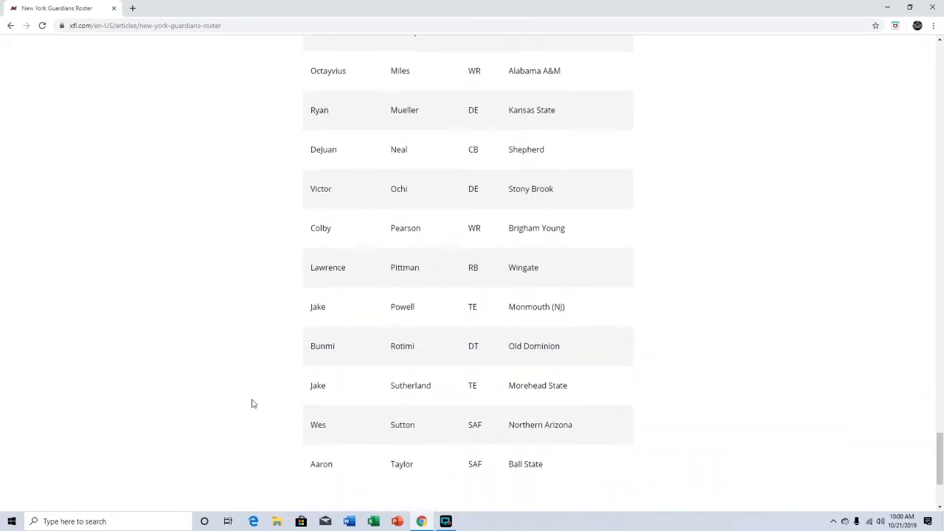
{"action": "scroll", "scroll_direction": "down", "scroll_amount": 3}
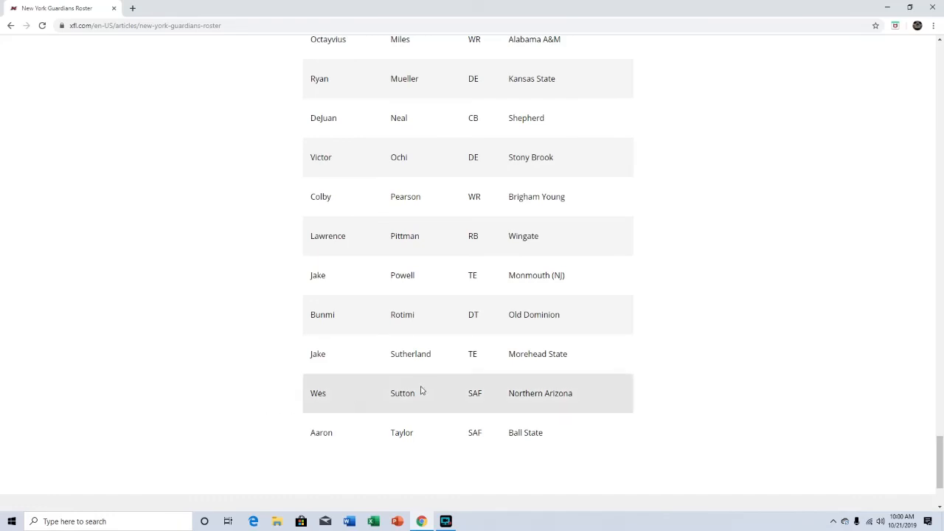
{"action": "mouse_move", "coordinate": [802, 445]}
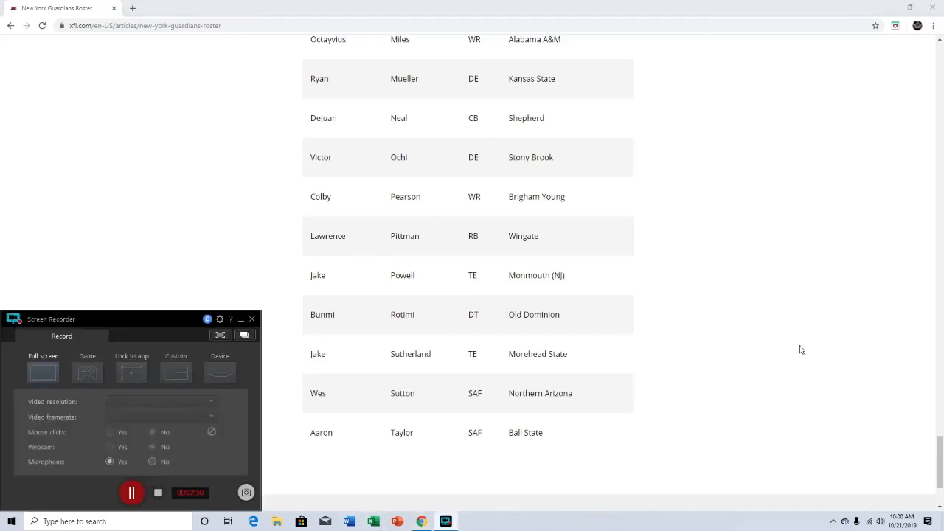
{"action": "mouse_move", "coordinate": [808, 348]}
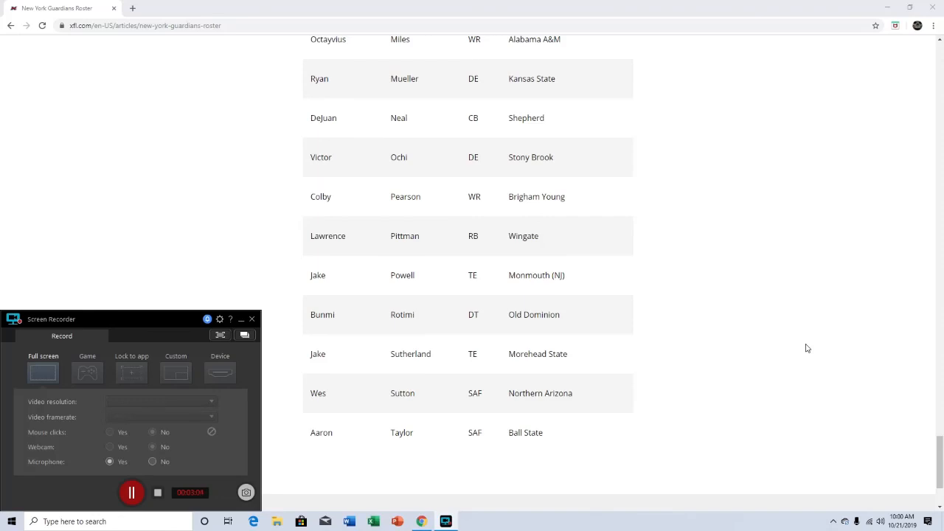
{"action": "mouse_move", "coordinate": [617, 467]}
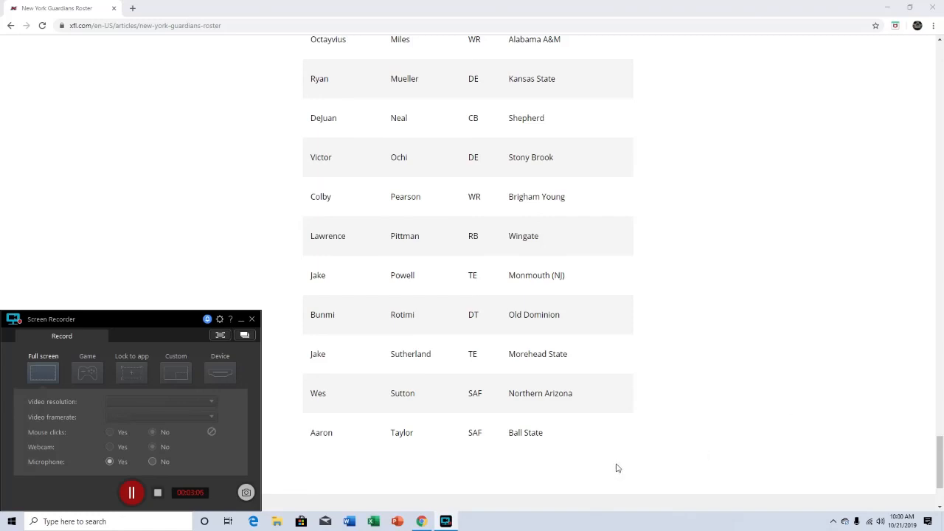
{"action": "mouse_move", "coordinate": [242, 470]}
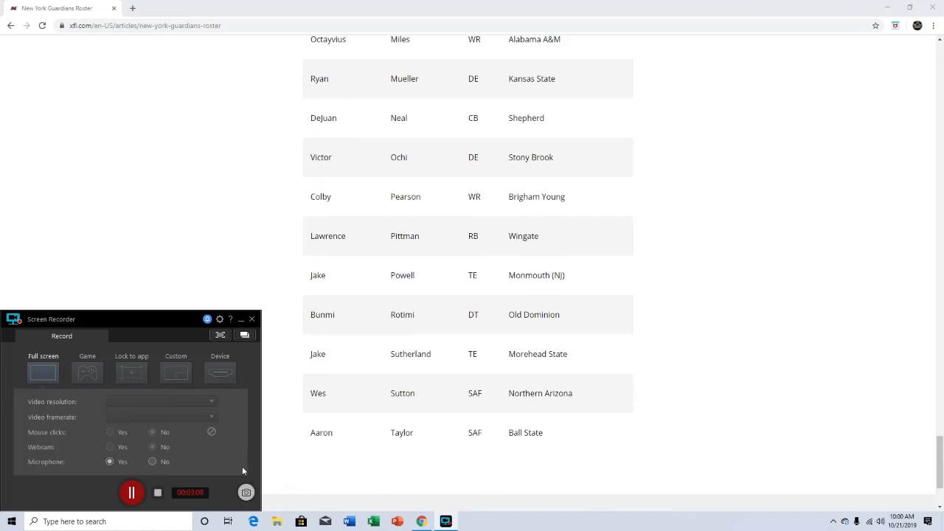
{"action": "mouse_move", "coordinate": [158, 492]}
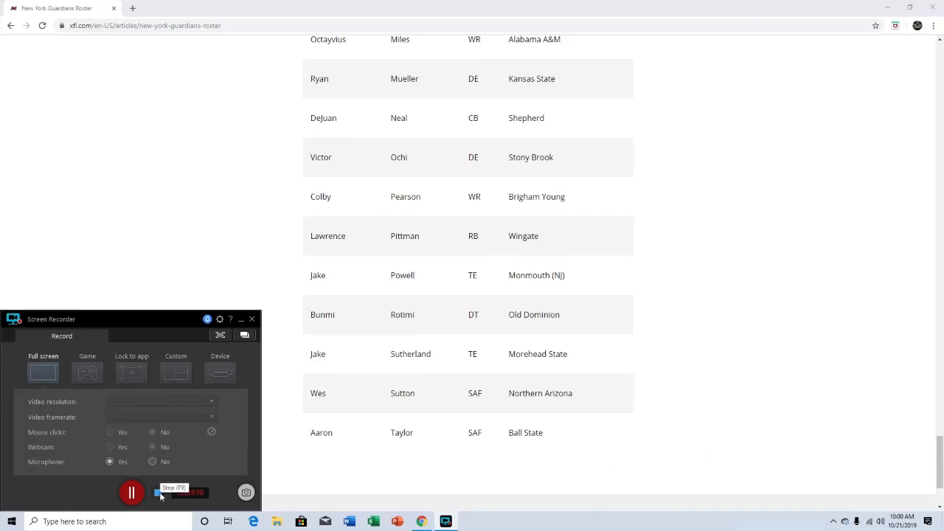